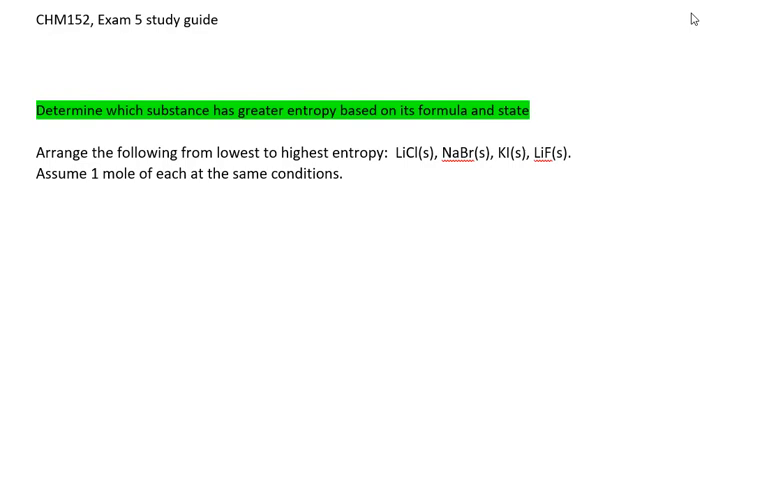
{"action": "mouse_move", "coordinate": [446, 240]}
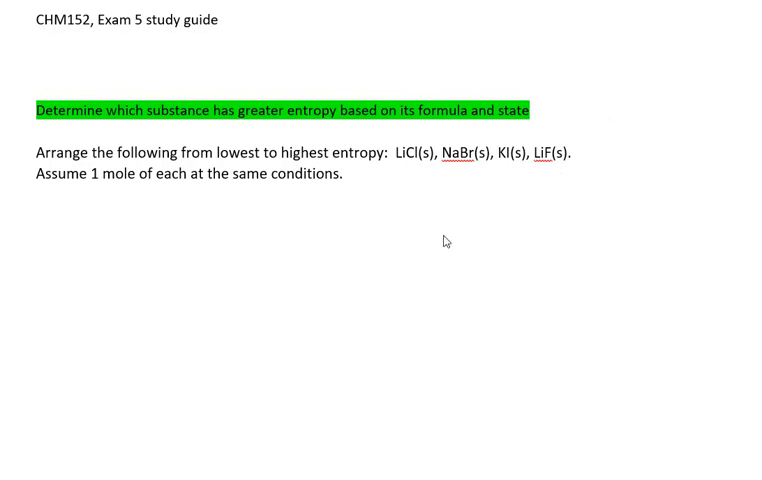